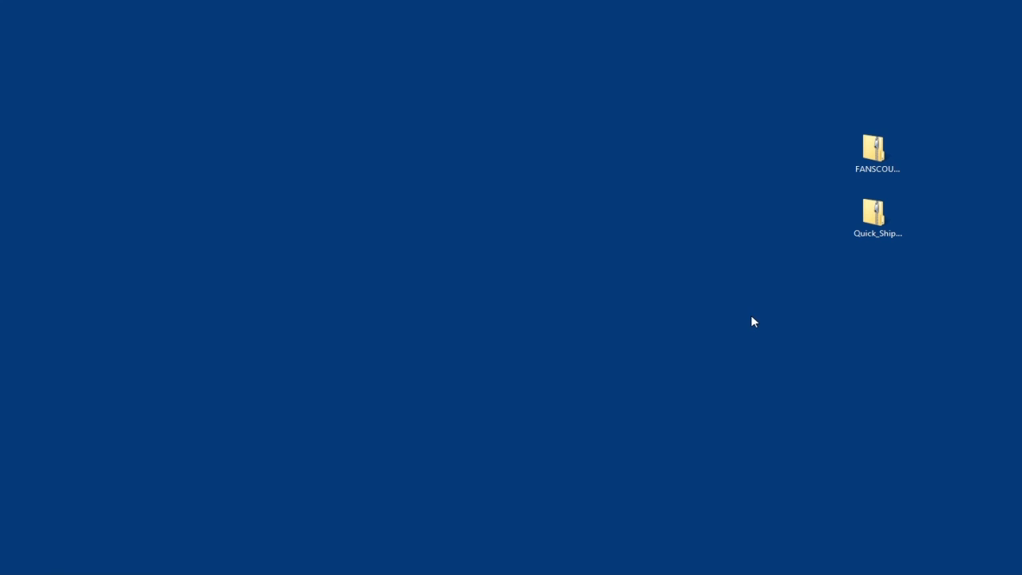
# - Open the FANSCOUT_Quick_Ship_Axials archive and launch the FanScout installer inside it
pyautogui.click(877, 219)
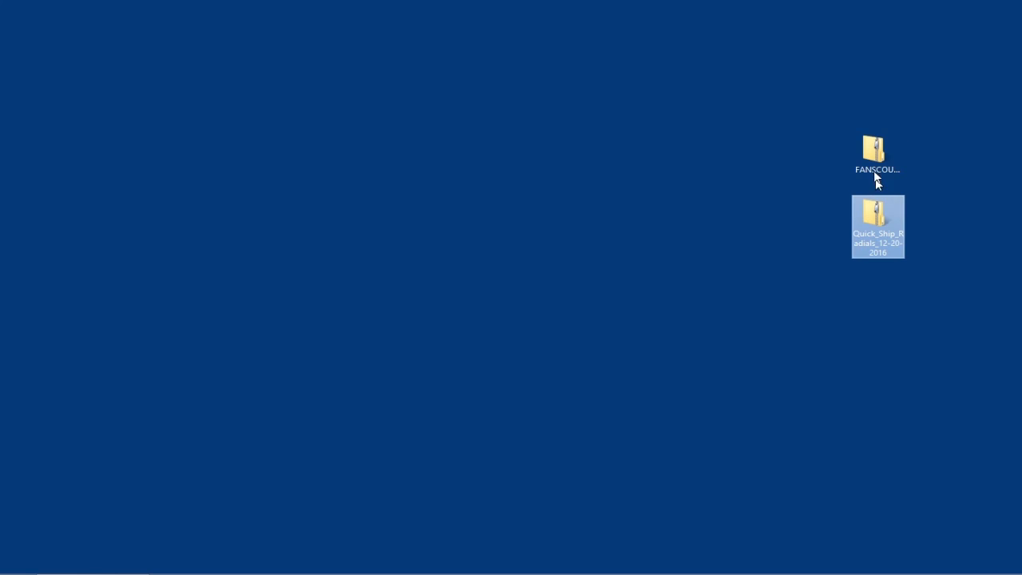
pyautogui.doubleClick(877, 151)
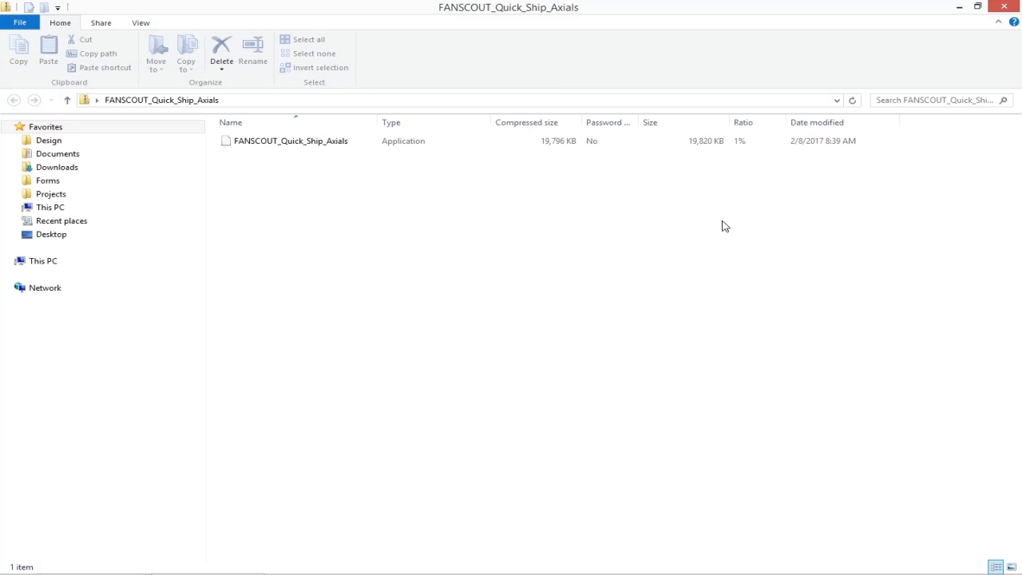
pyautogui.click(290, 141)
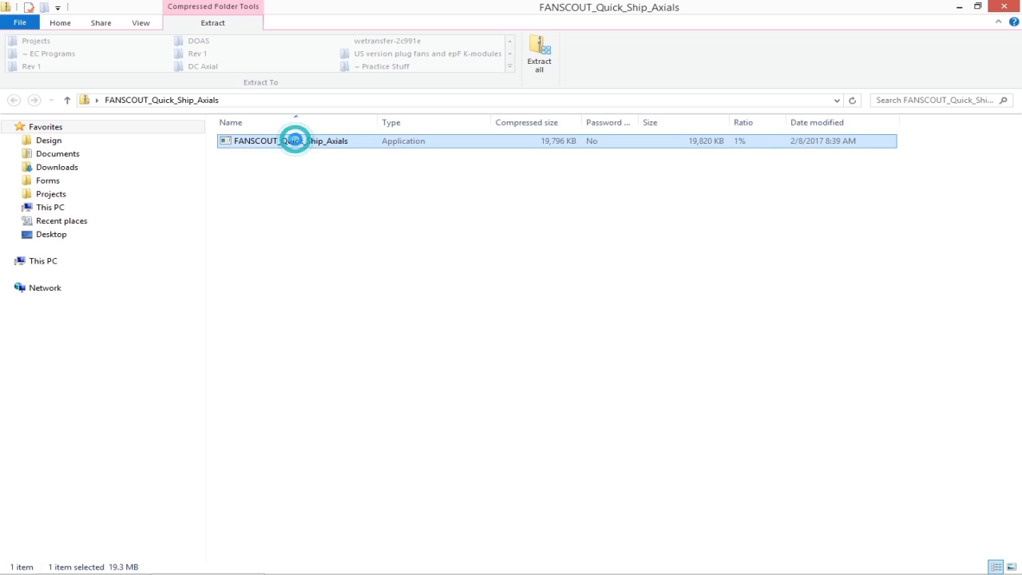
pyautogui.doubleClick(295, 140)
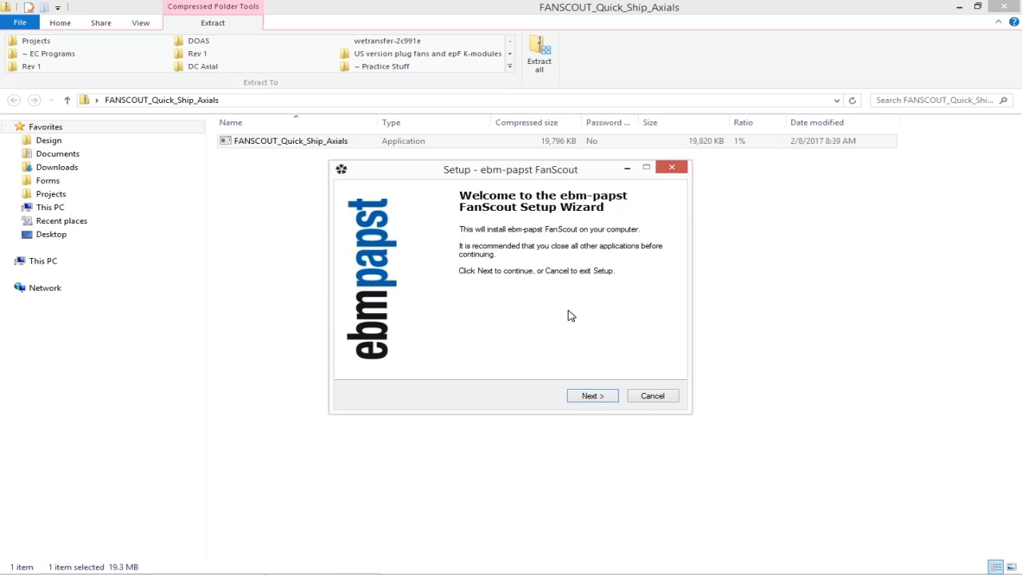
# - Complete setup with the default existing folder, default Start Menu folder and both extra icons
pyautogui.click(591, 395)
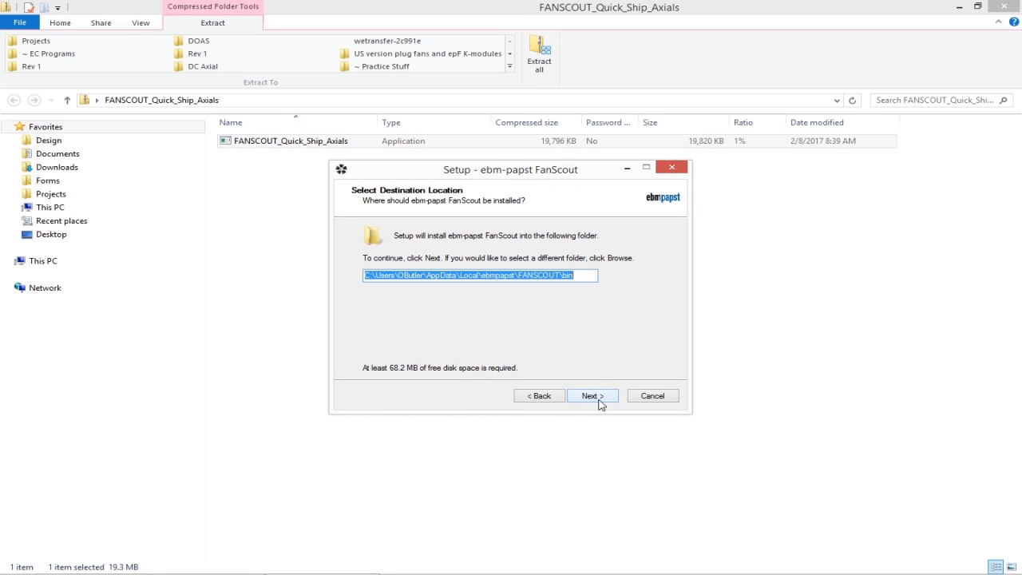
pyautogui.click(592, 395)
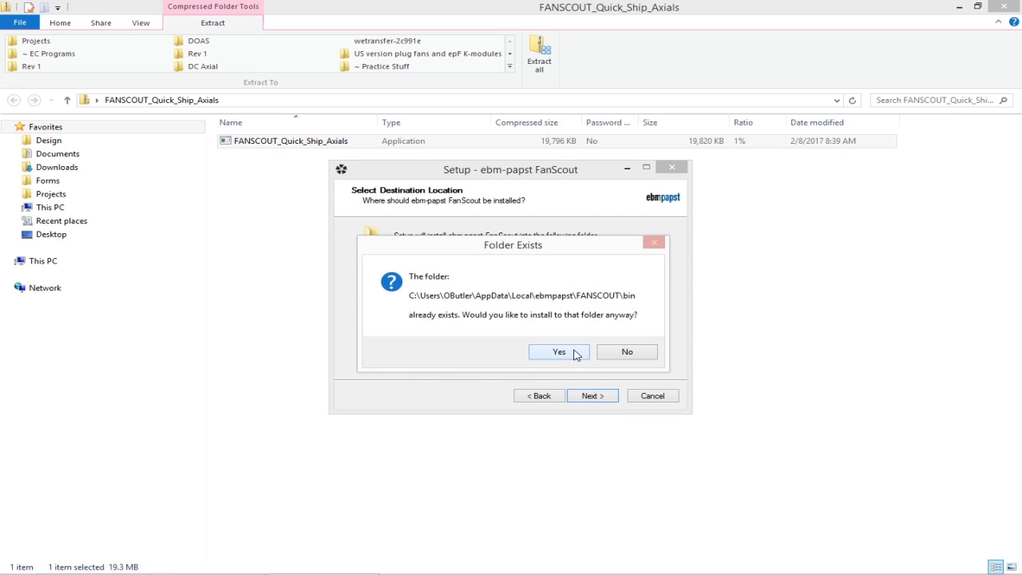
pyautogui.click(558, 351)
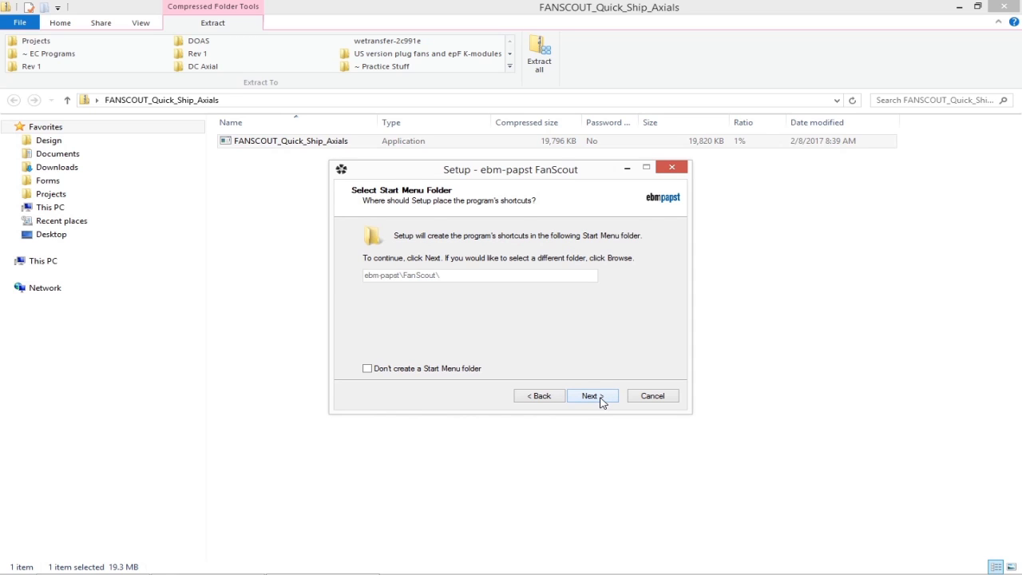
pyautogui.click(592, 395)
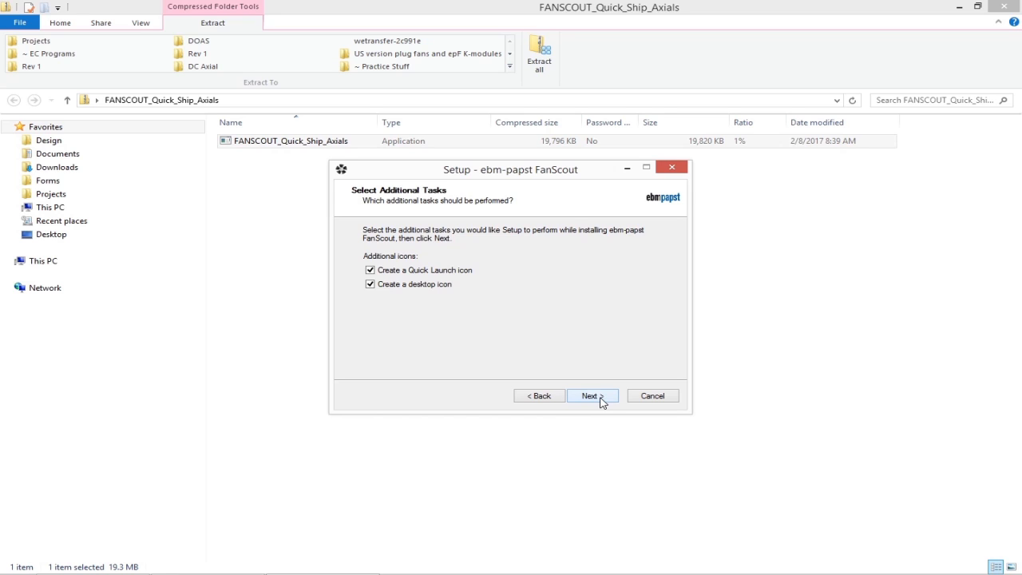
pyautogui.click(591, 395)
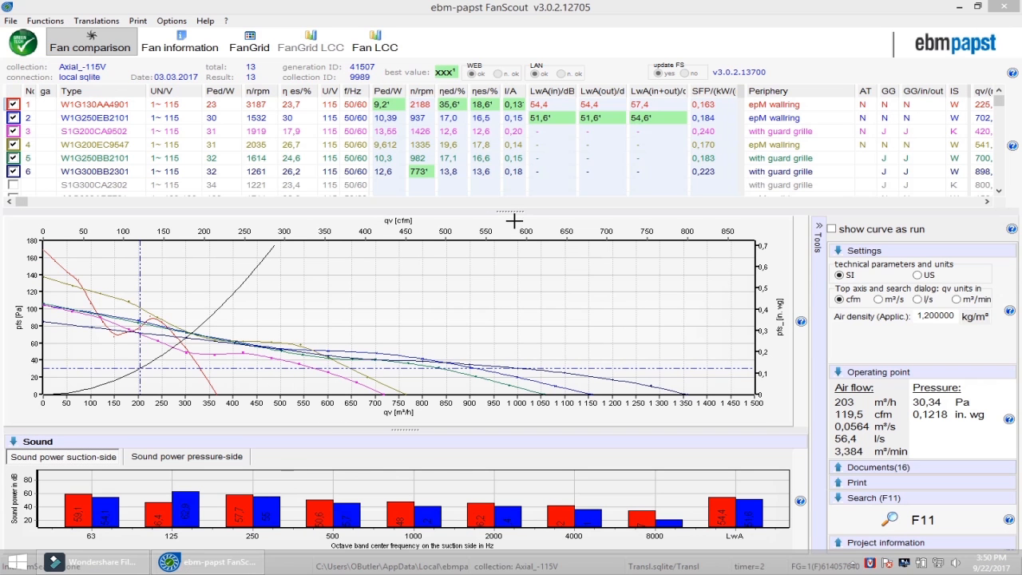
pyautogui.moveTo(505, 196)
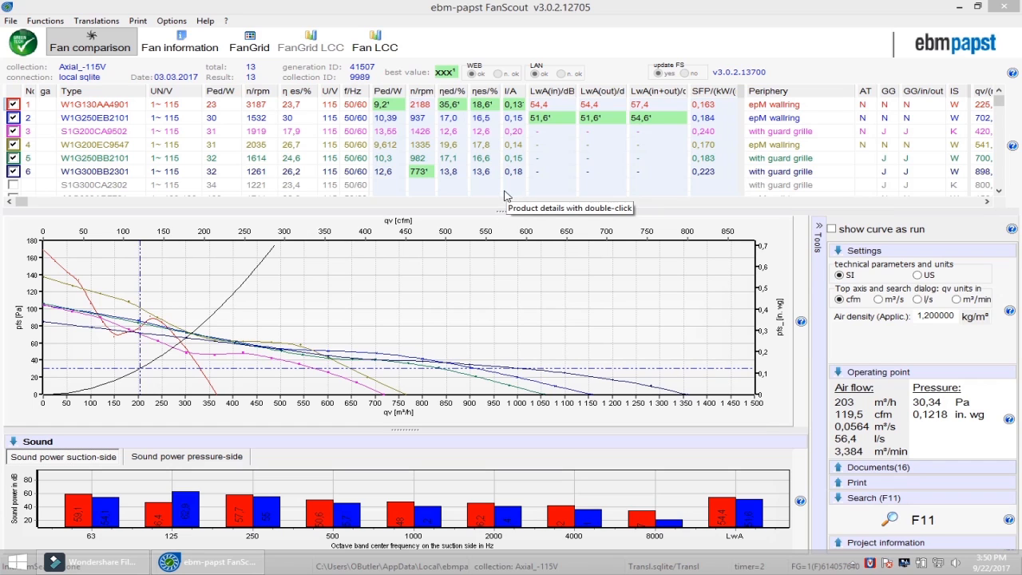
pyautogui.moveTo(495, 223)
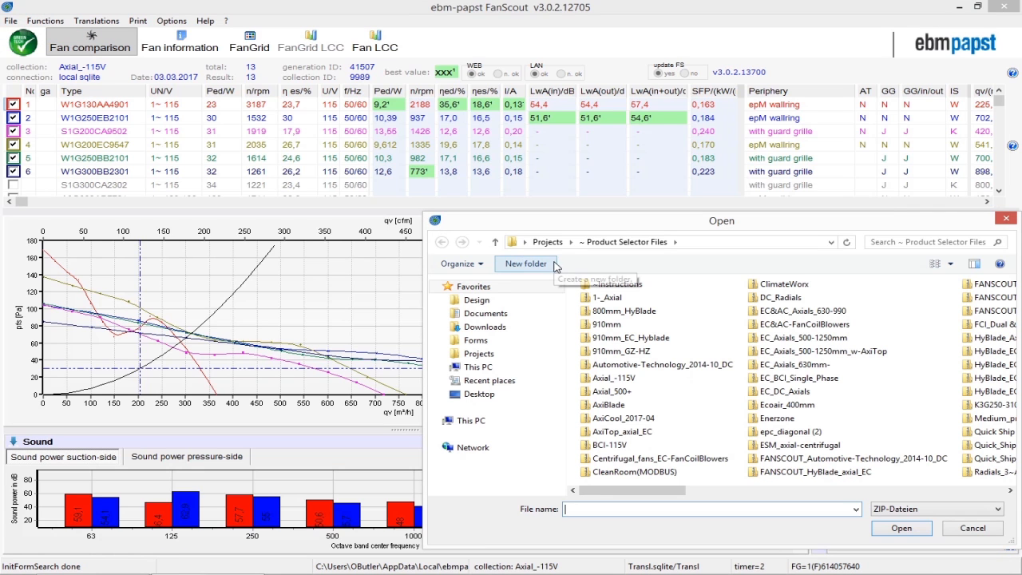
# - Import the Quick_Ship_Radials_12-20-2016 archive from the Desktop
pyautogui.click(480, 394)
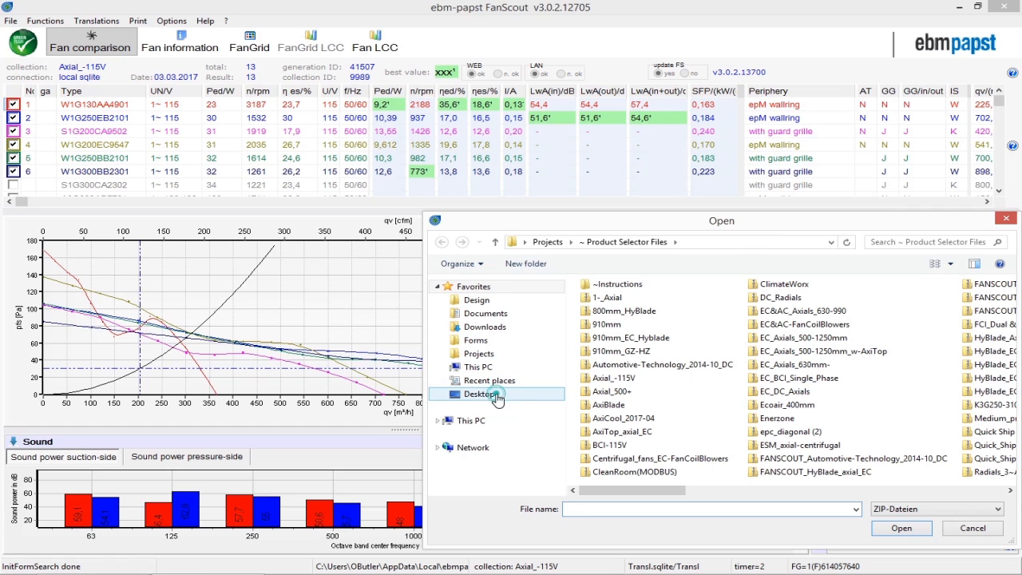
pyautogui.click(479, 393)
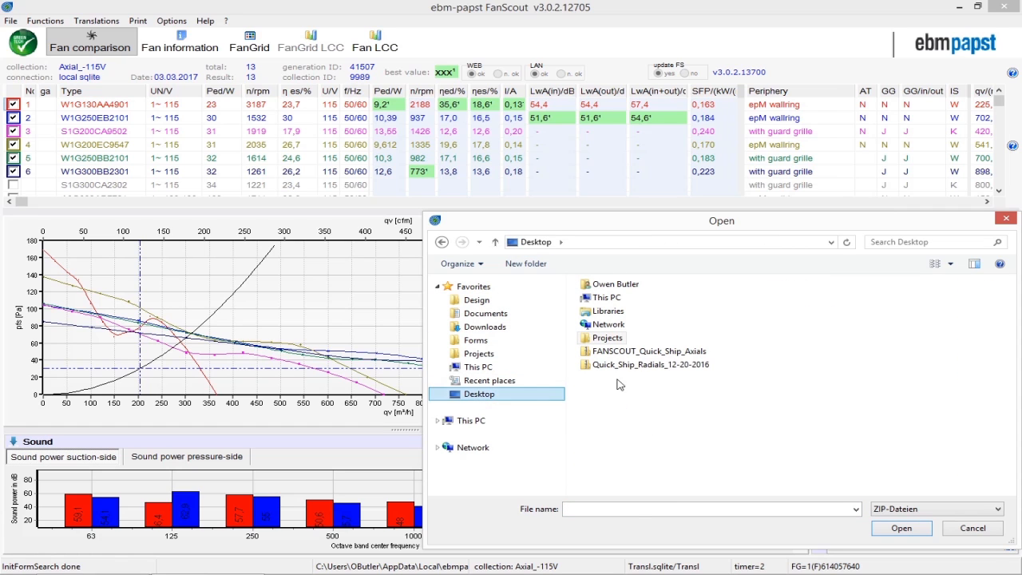
pyautogui.click(651, 364)
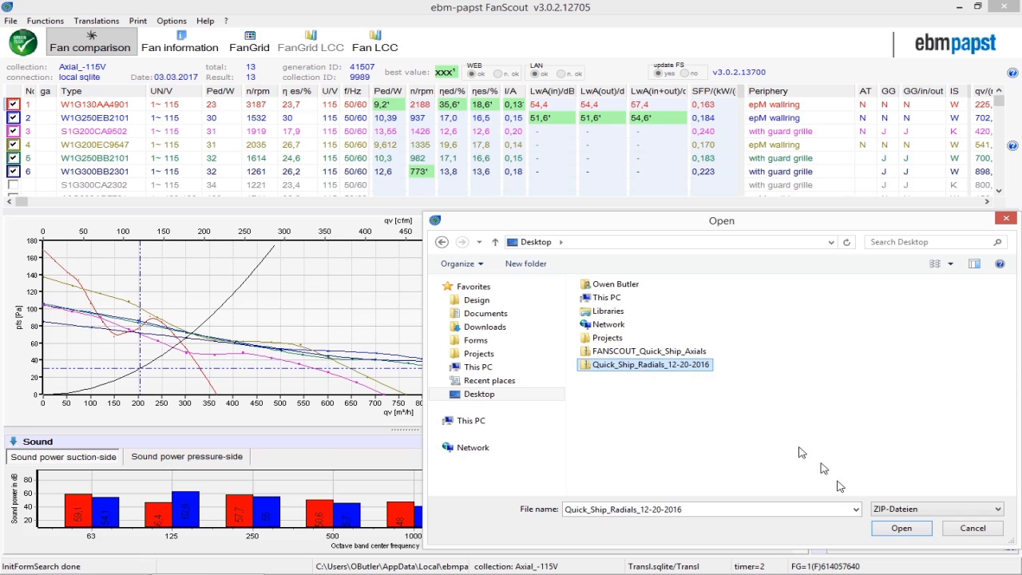
pyautogui.click(901, 527)
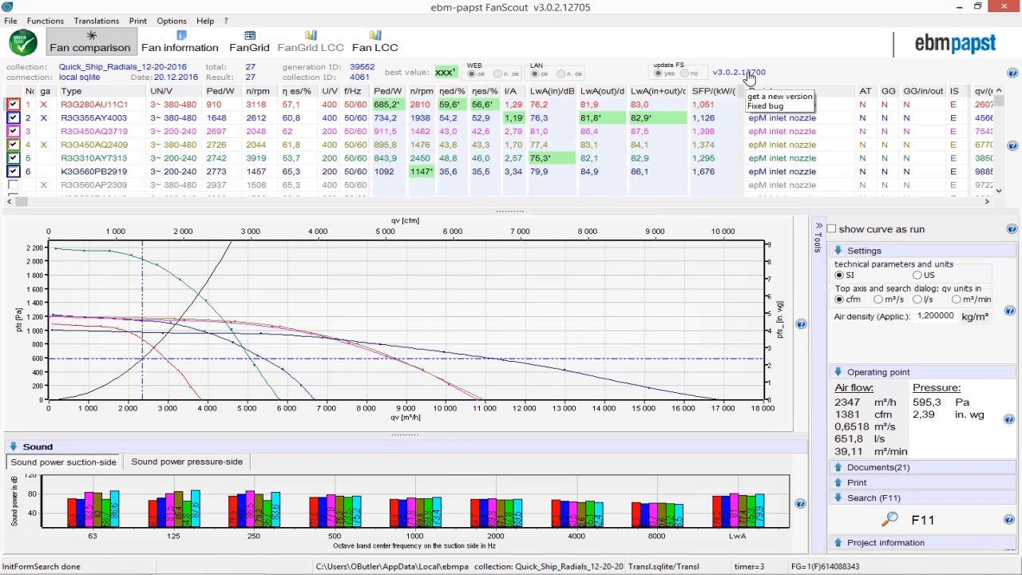
# - Request the v3.0.2.13700 update from the header link
pyautogui.click(777, 96)
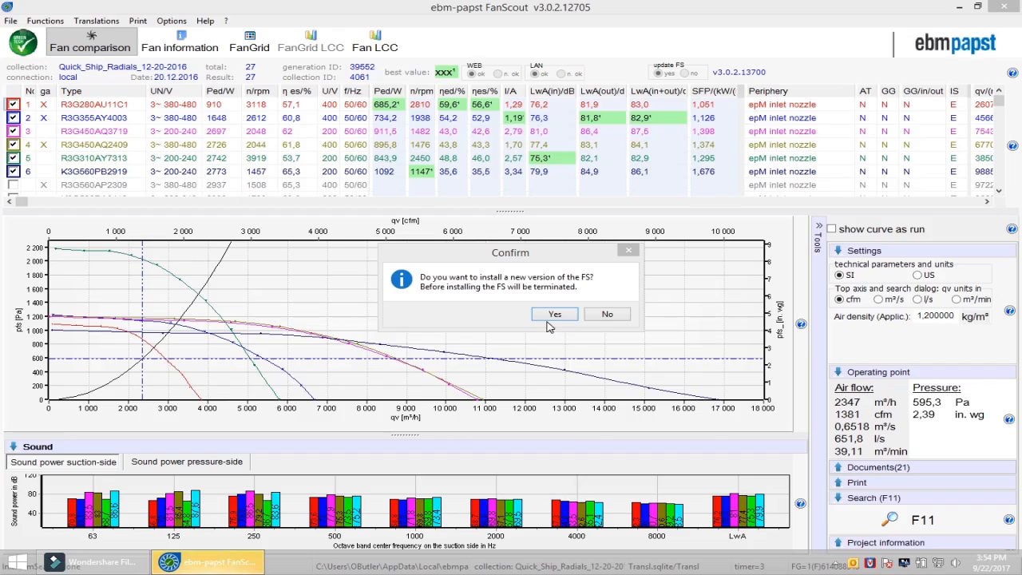
# - Confirm the update, install into the existing folder, and finish with FanScout launching
pyautogui.click(554, 313)
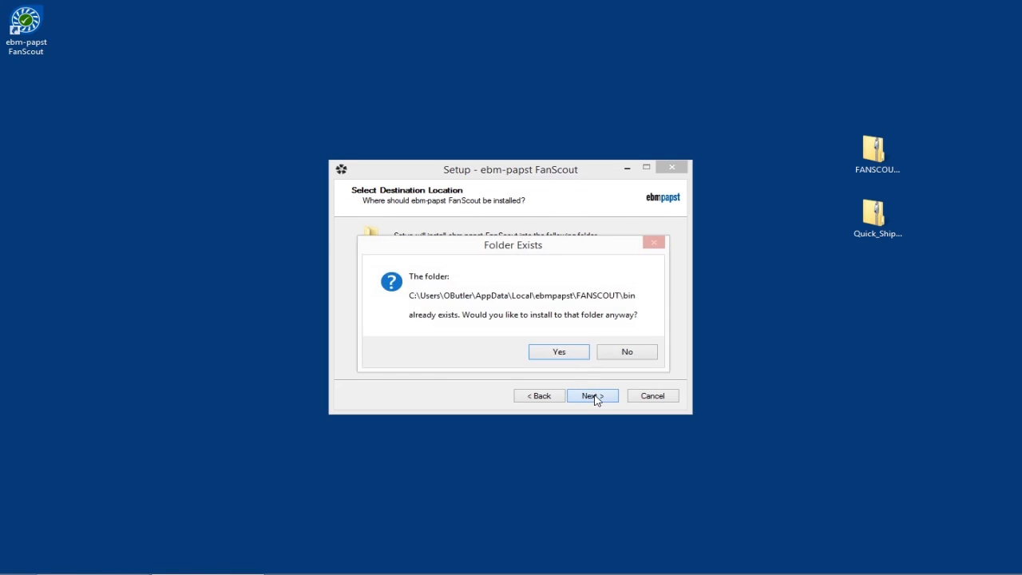
pyautogui.click(558, 351)
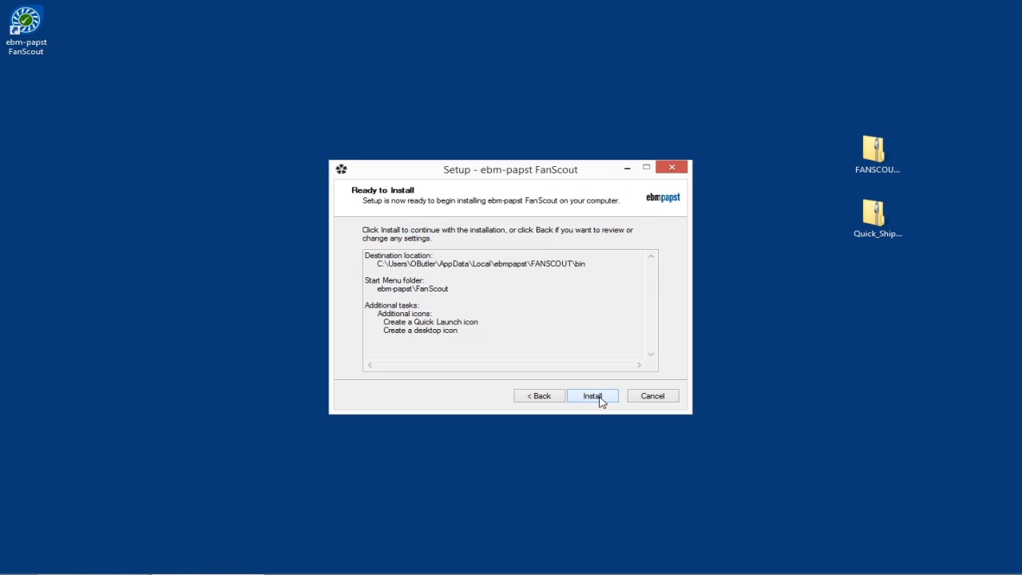
pyautogui.click(593, 395)
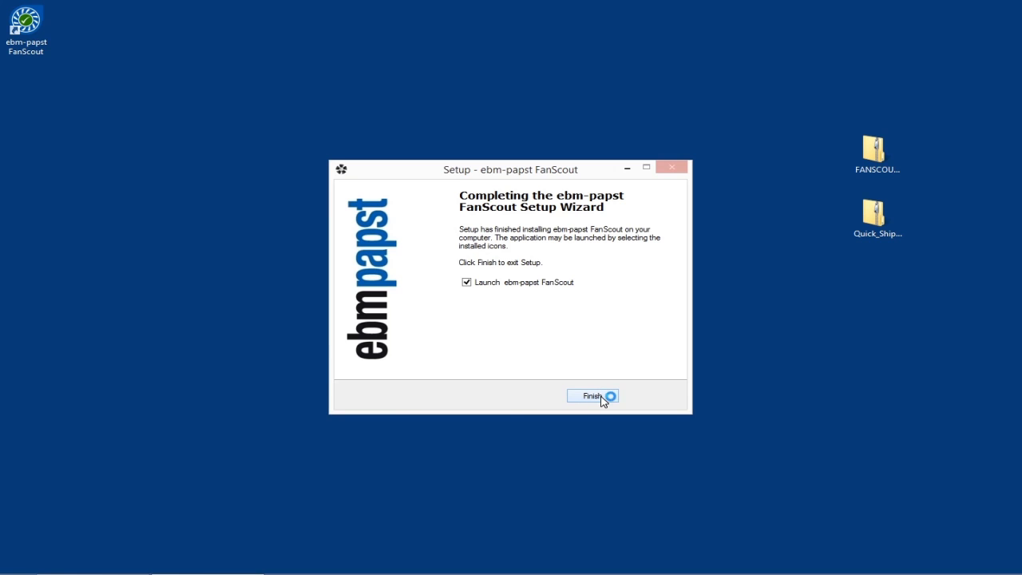
pyautogui.click(592, 396)
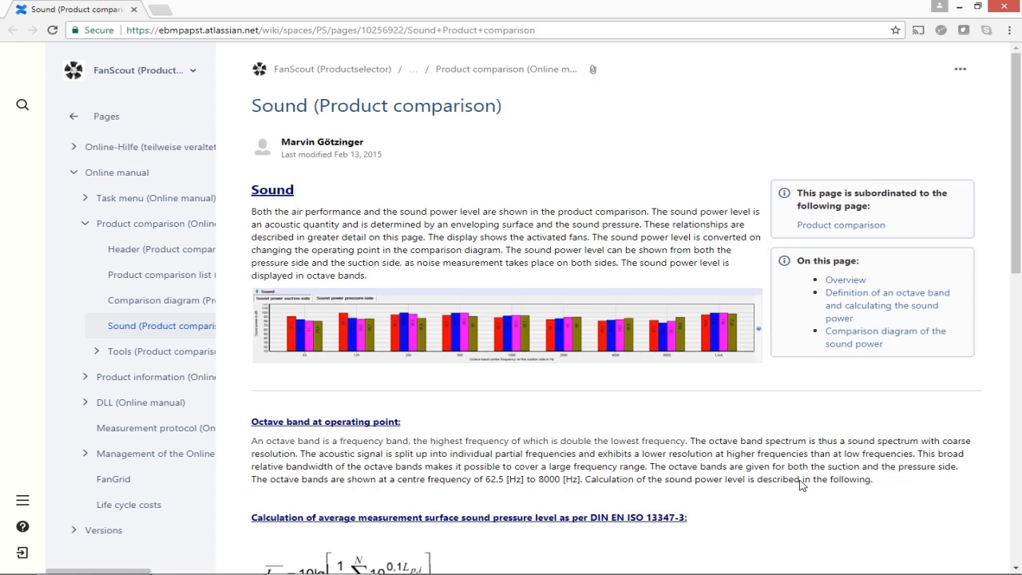
pyautogui.moveTo(6, 6)
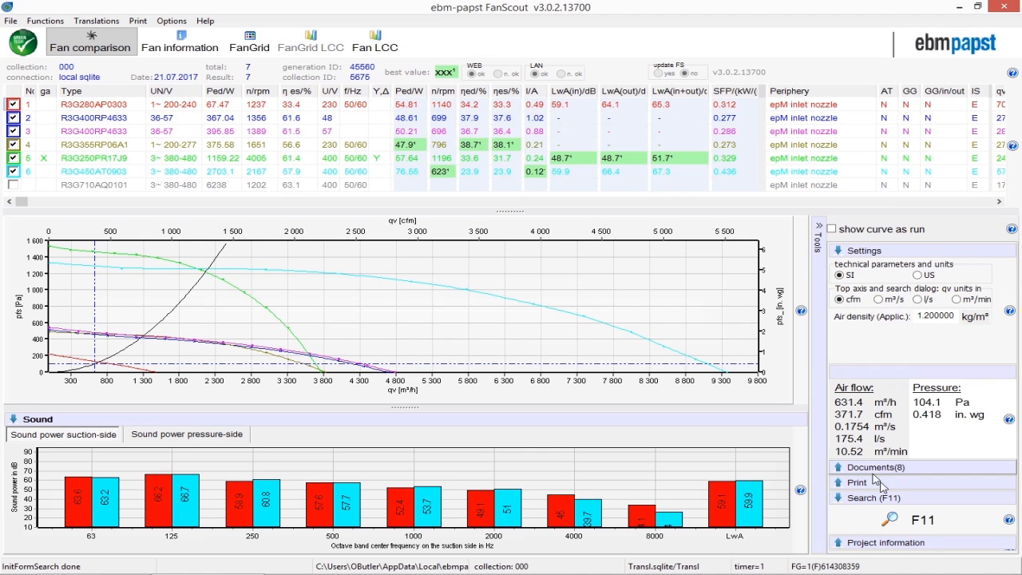
# - Expand Documents (8) in the Tools panel
pyautogui.click(872, 467)
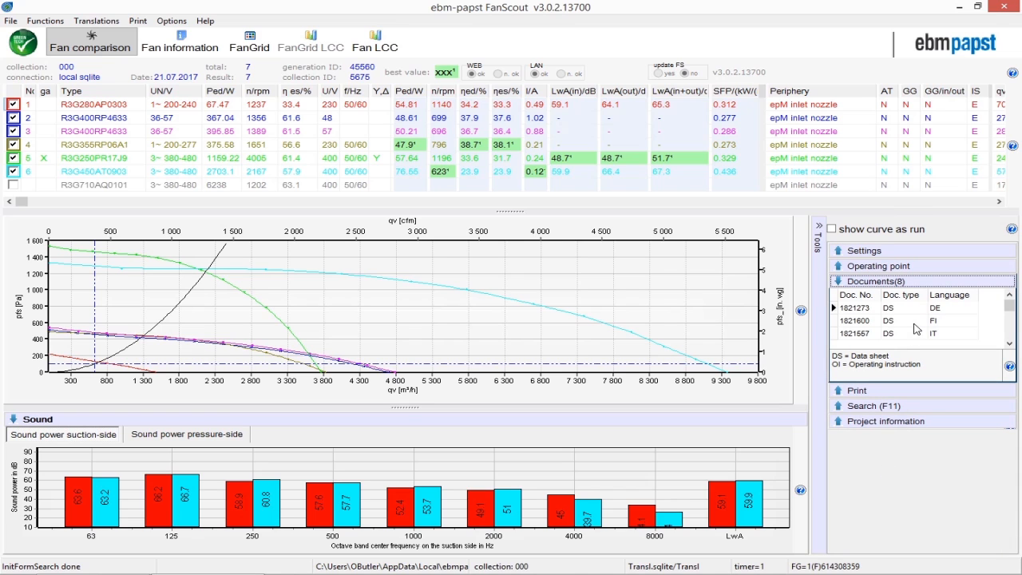
pyautogui.moveTo(910, 319)
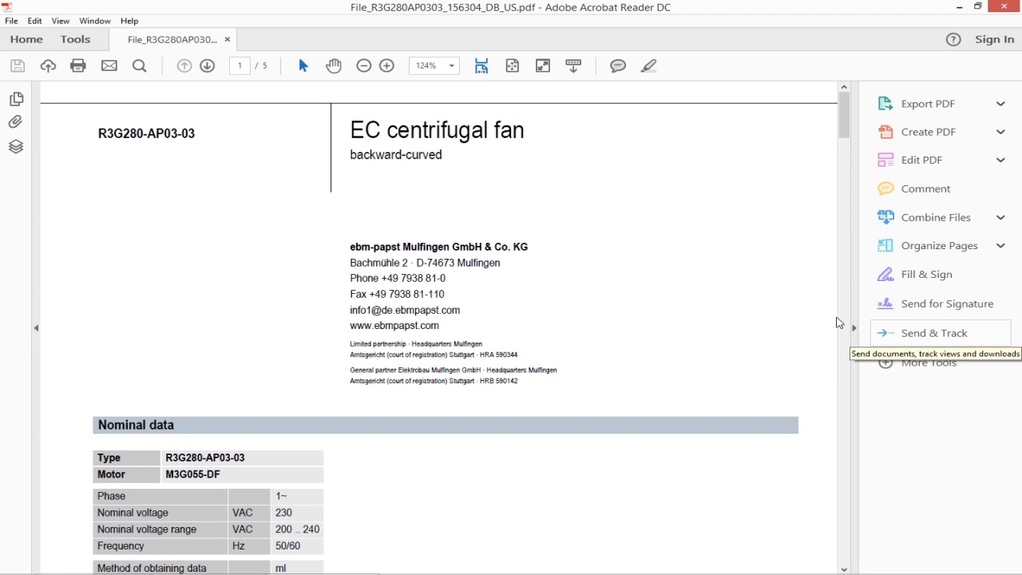
# - Scroll through the R3G280-AP03-03 operating instructions PDF to page 10 of 10
pyautogui.scroll(-3)
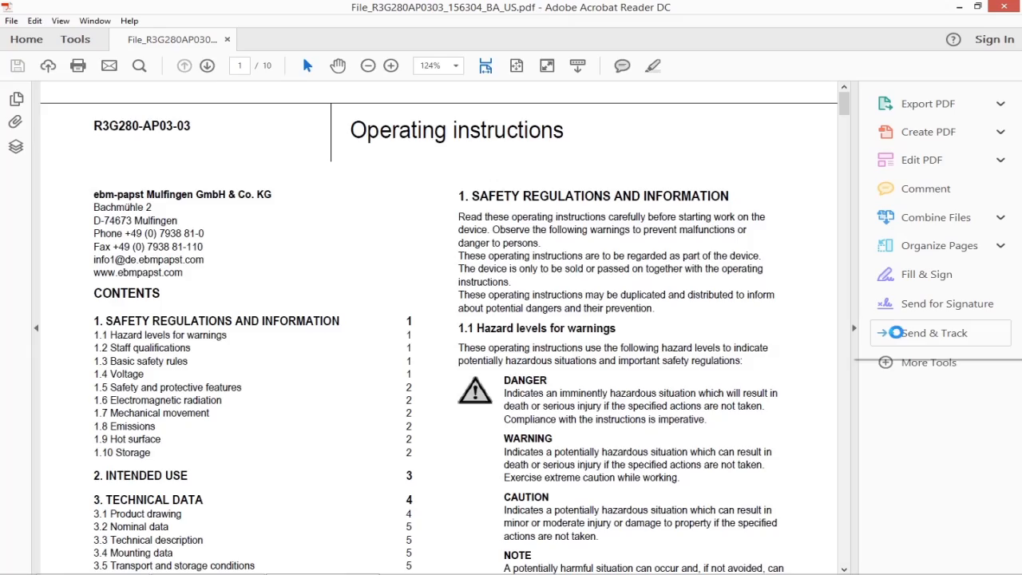
pyautogui.scroll(-3)
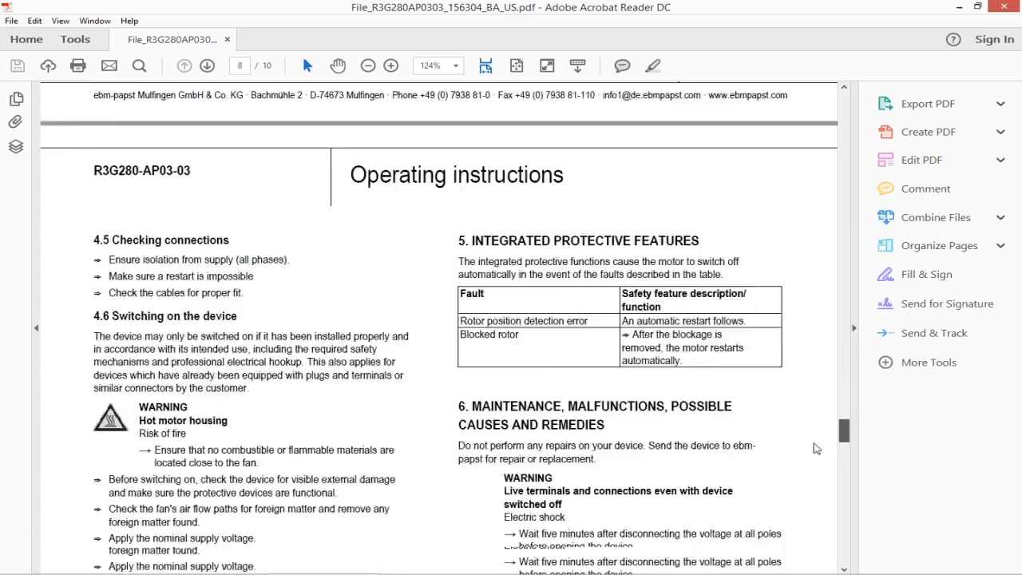
pyautogui.scroll(-3)
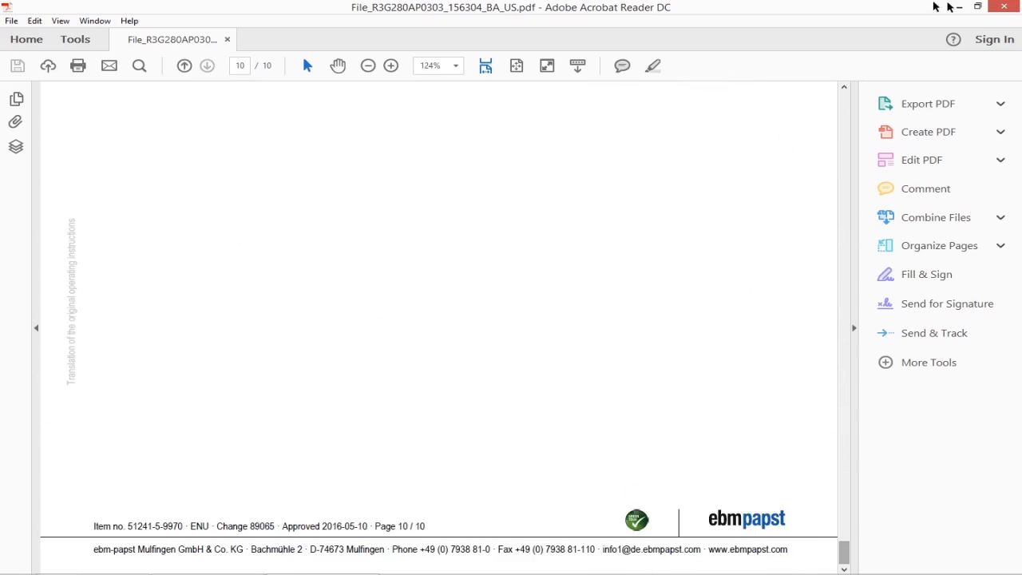